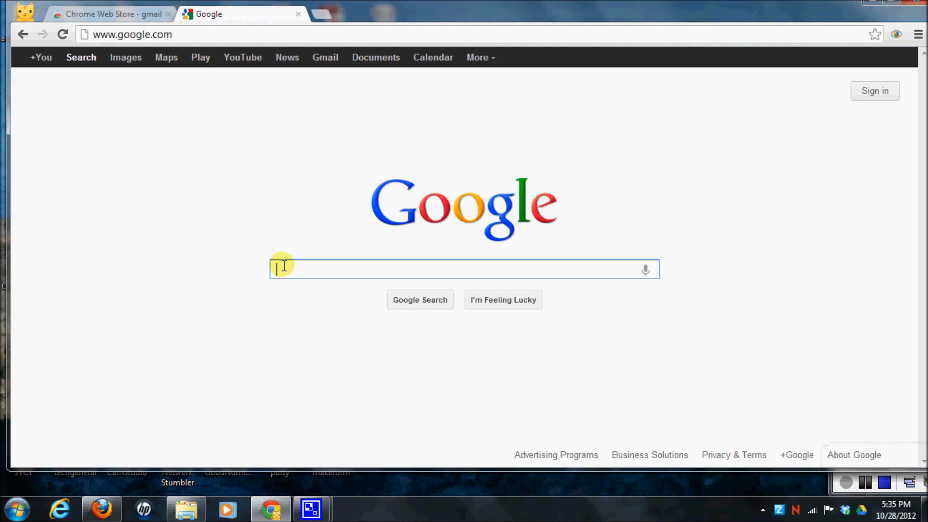
Search Google for 'chrome web store'
{"action": "type", "text": "chrome"}
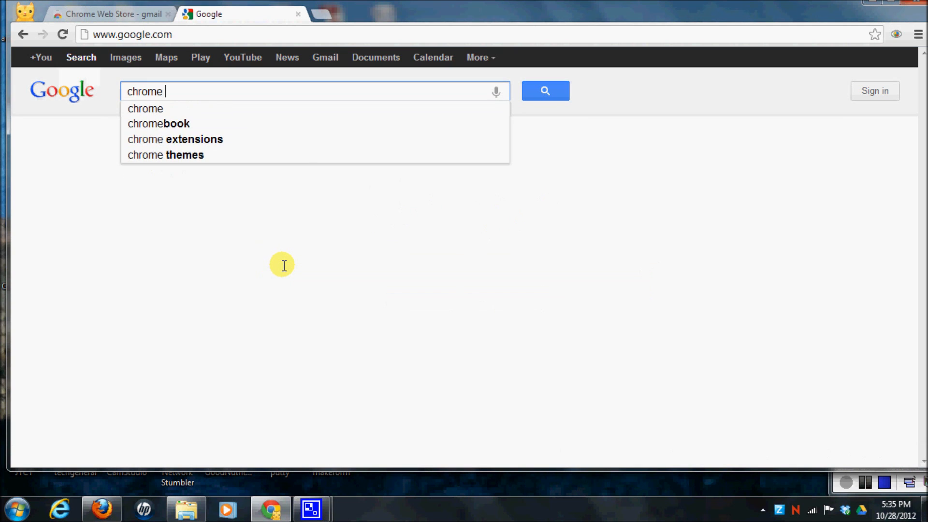
{"action": "type", "text": "web"}
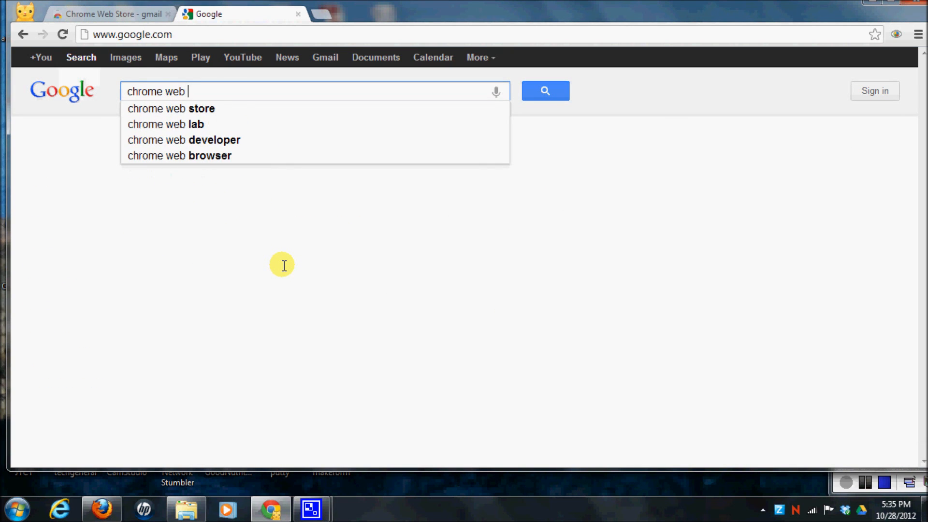
{"action": "type", "text": "store"}
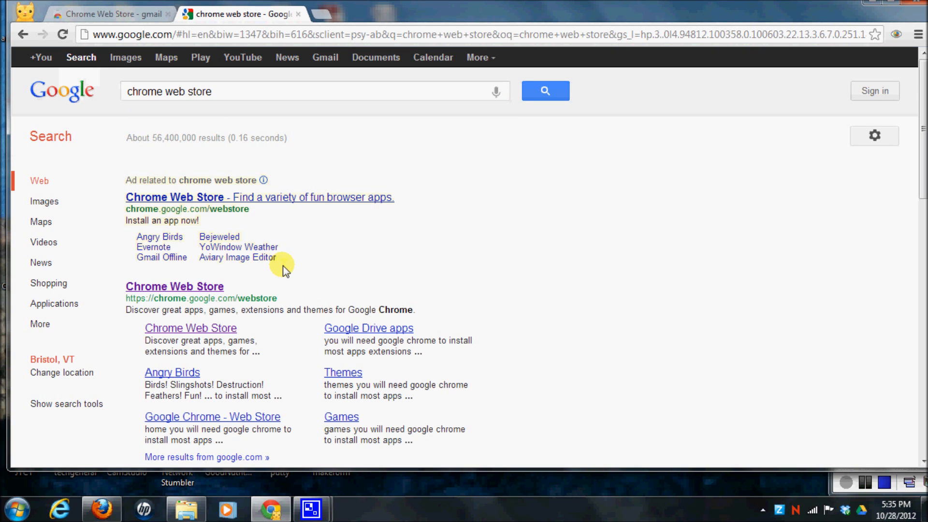
Search the Chrome Web Store for 'send from gmail'
{"action": "left_click", "coordinate": [106, 14]}
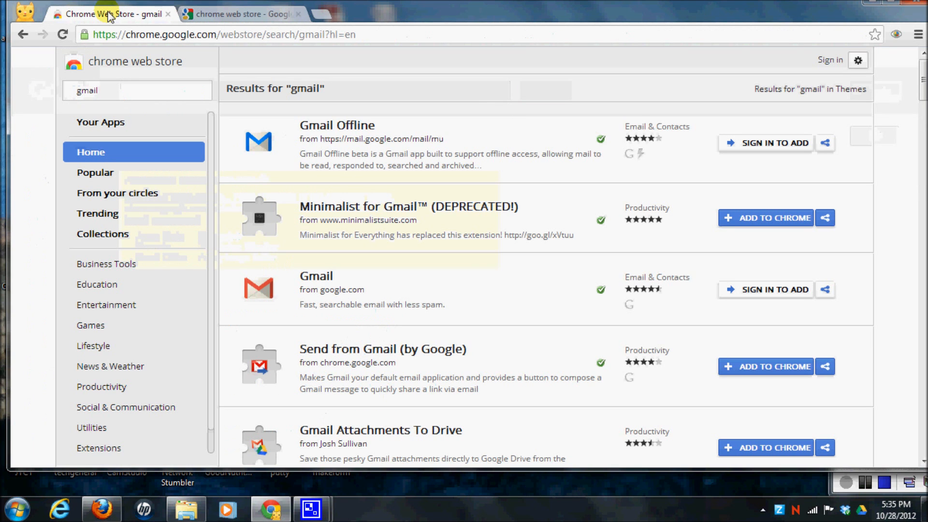
{"action": "mouse_move", "coordinate": [212, 261]}
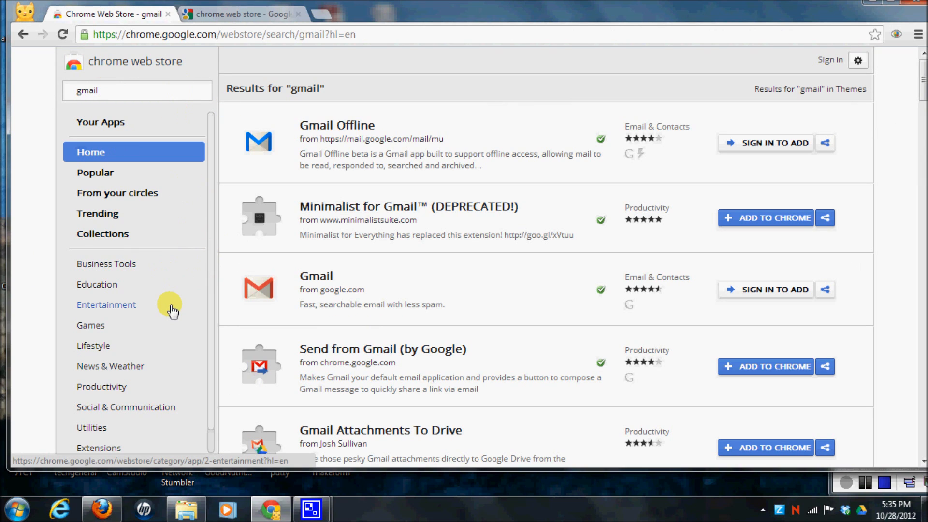
{"action": "mouse_move", "coordinate": [91, 103]}
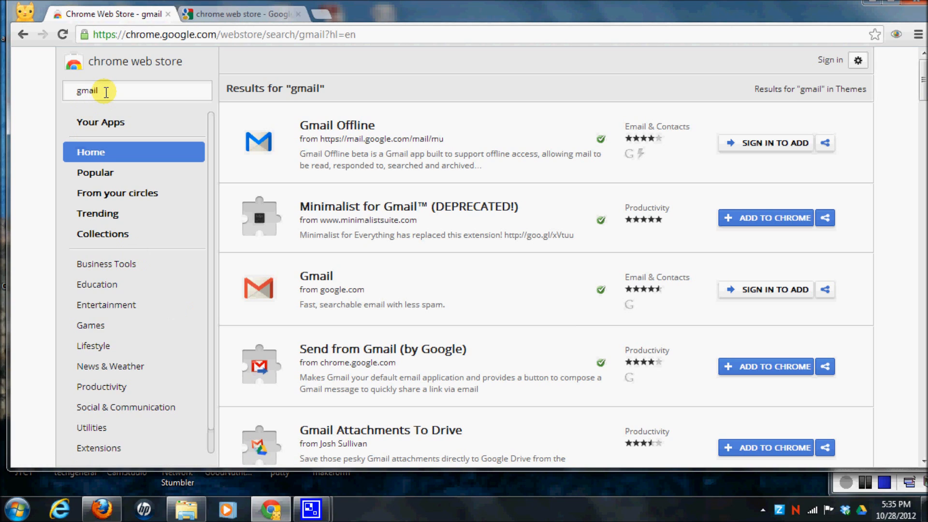
{"action": "triple_click", "coordinate": [89, 90]}
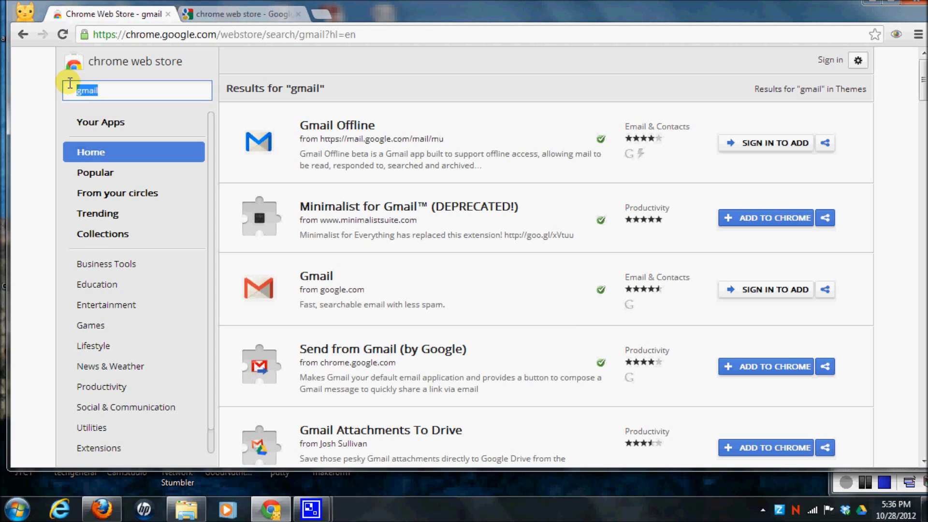
{"action": "type", "text": "send from"}
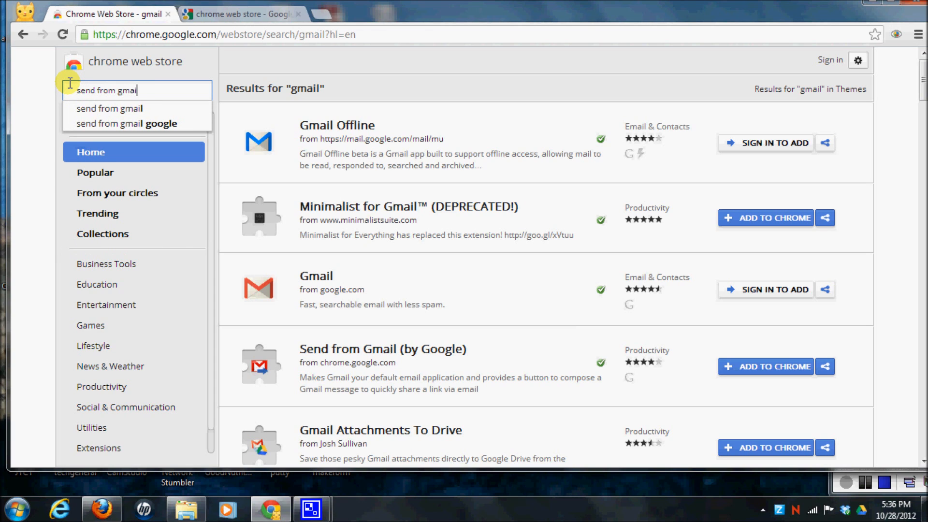
{"action": "left_click", "coordinate": [109, 108]}
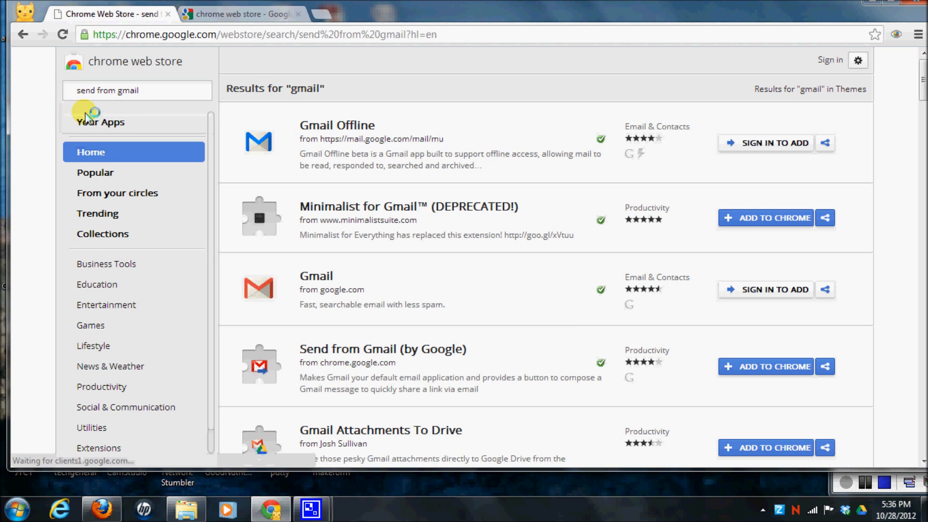
{"action": "key", "text": "Return"}
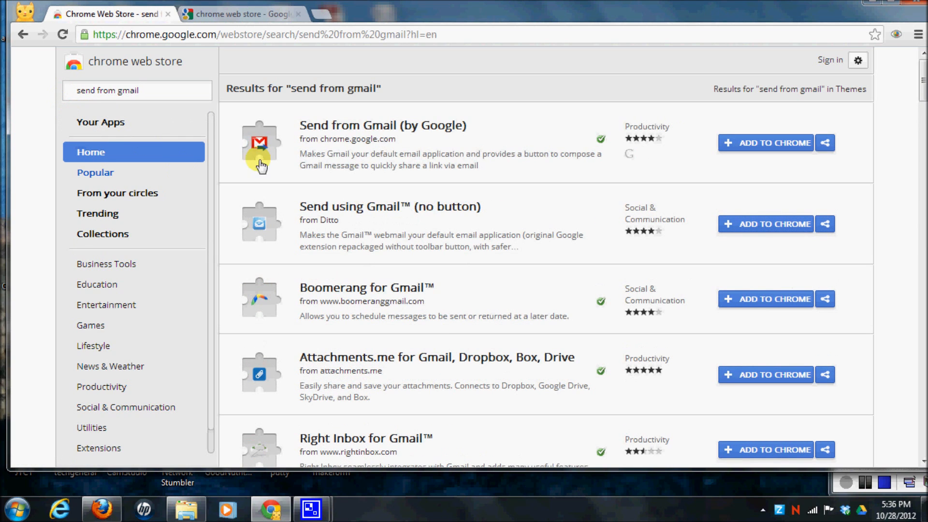
{"action": "mouse_move", "coordinate": [762, 148]}
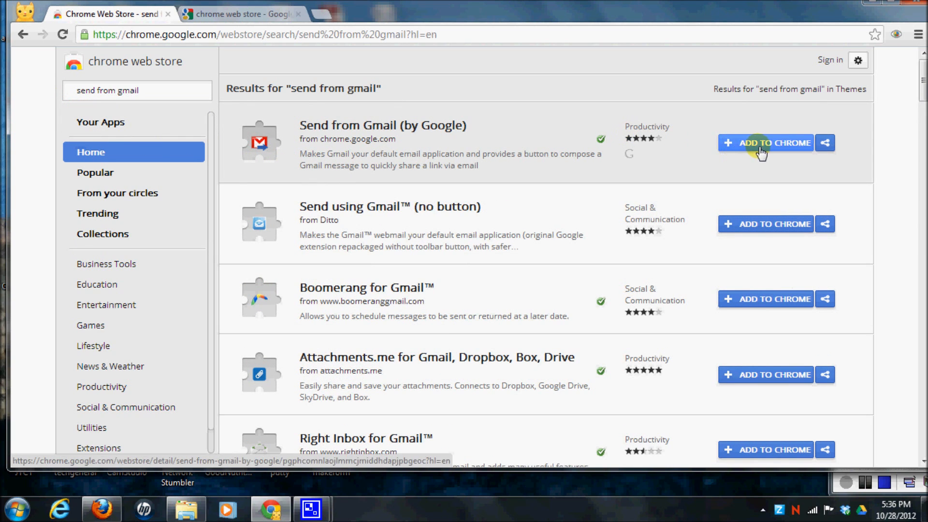
Add the Send from Gmail (by Google) extension to Chrome and dismiss the notice
{"action": "left_click", "coordinate": [765, 142]}
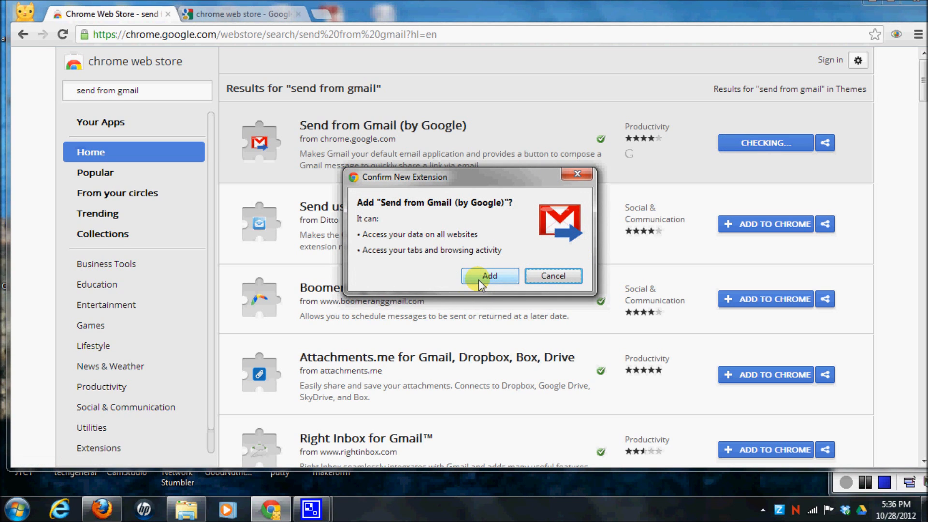
{"action": "left_click", "coordinate": [488, 276]}
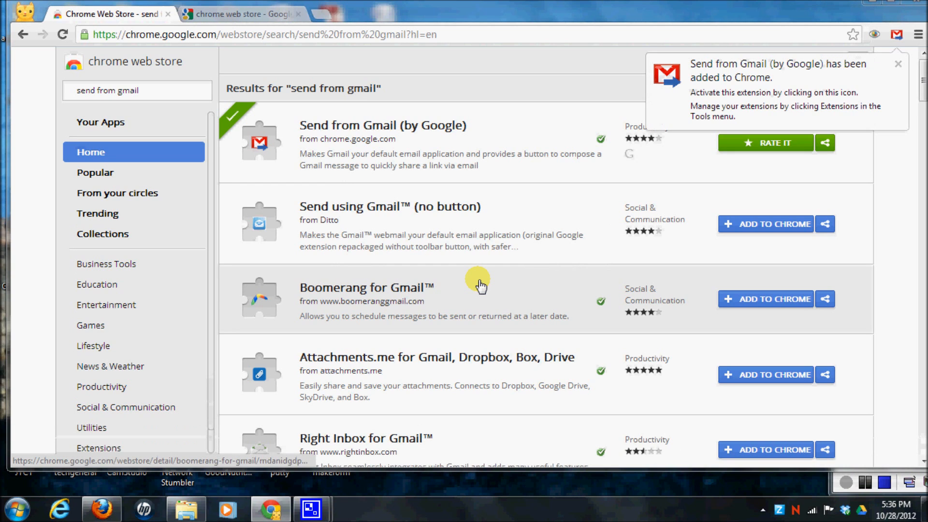
{"action": "mouse_move", "coordinate": [885, 93]}
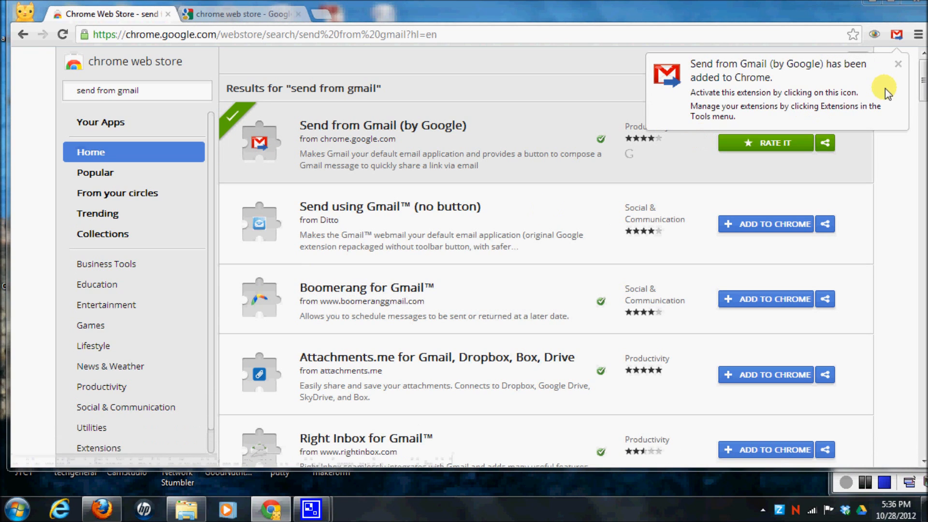
{"action": "left_click", "coordinate": [897, 64]}
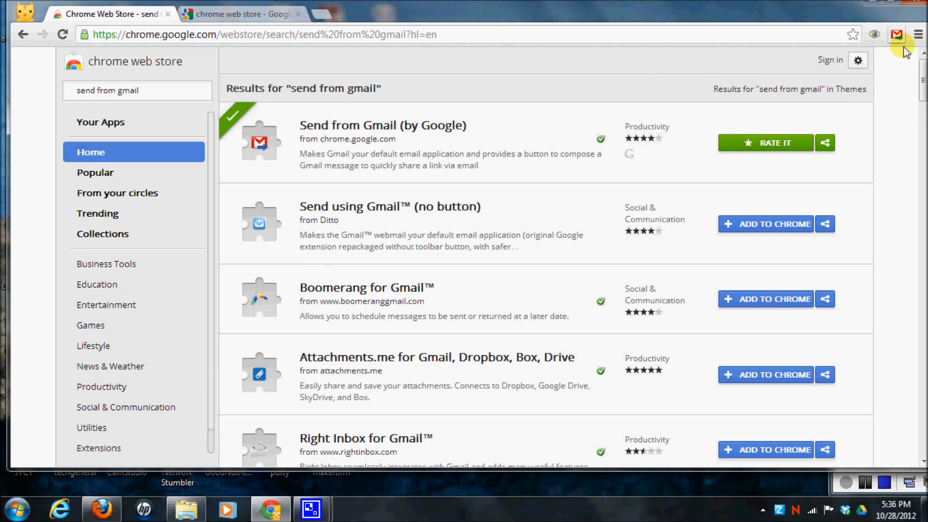
{"action": "mouse_move", "coordinate": [900, 34]}
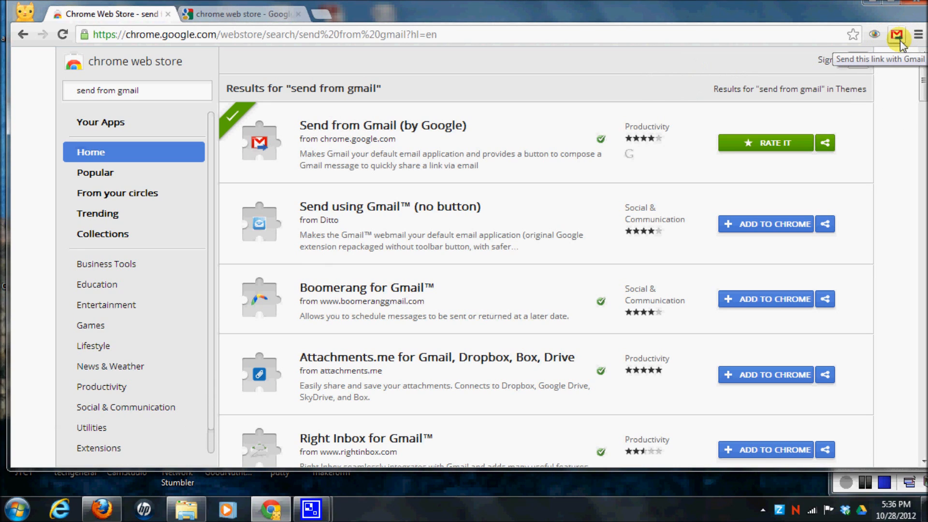
{"action": "mouse_move", "coordinate": [435, 34]}
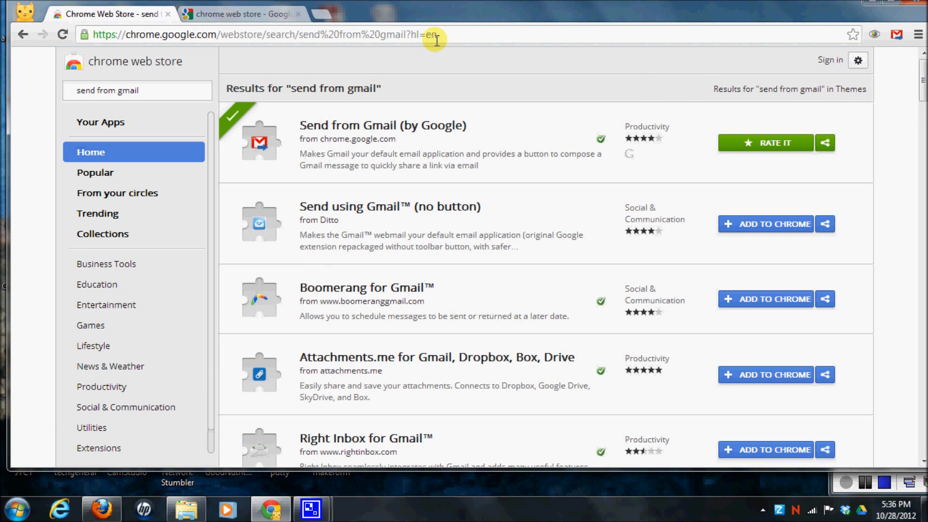
{"action": "mouse_move", "coordinate": [442, 37]}
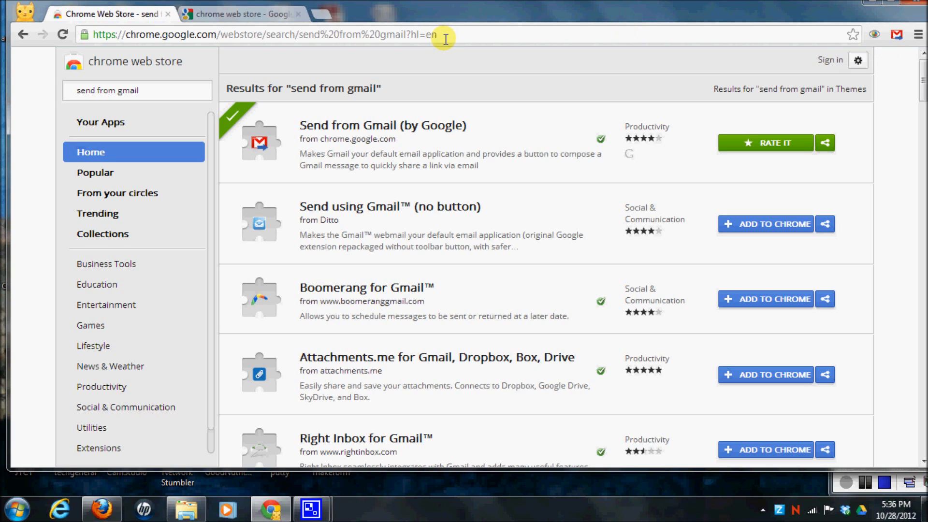
{"action": "left_click", "coordinate": [266, 34]}
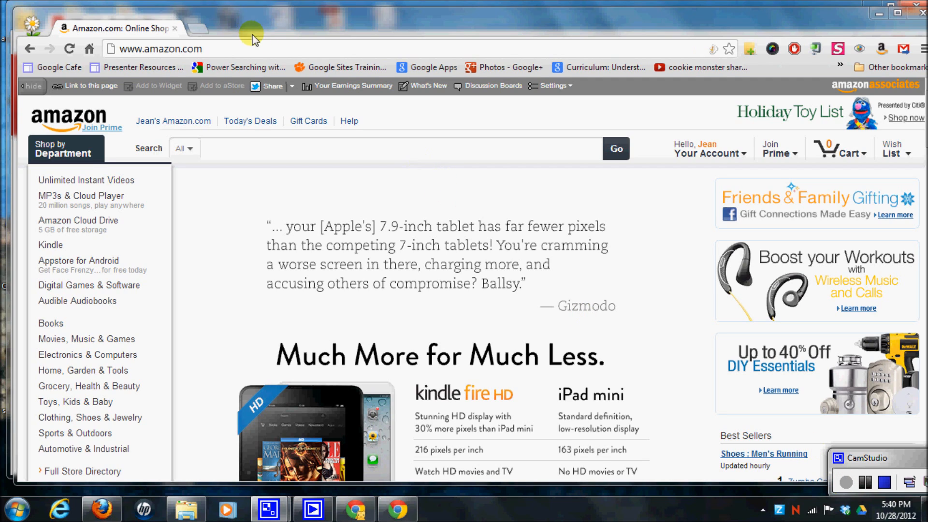
{"action": "mouse_move", "coordinate": [902, 50]}
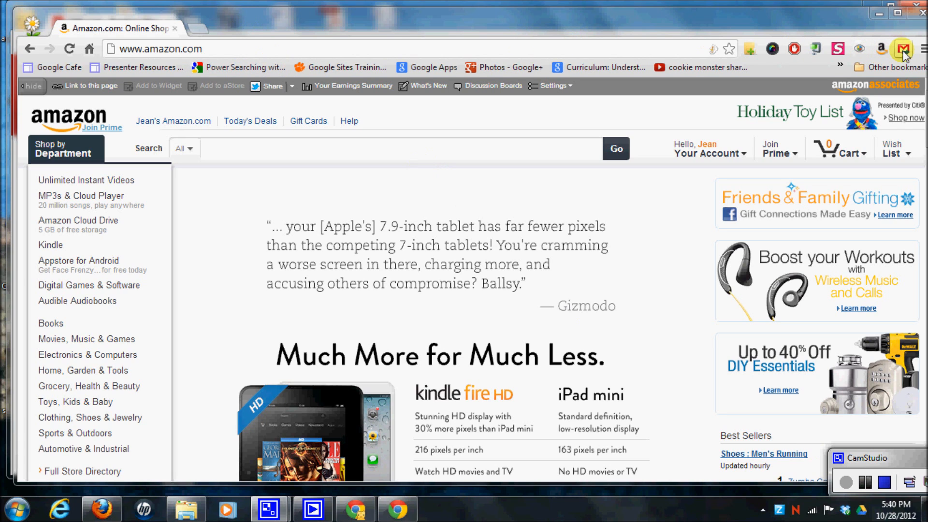
{"action": "mouse_move", "coordinate": [902, 49]}
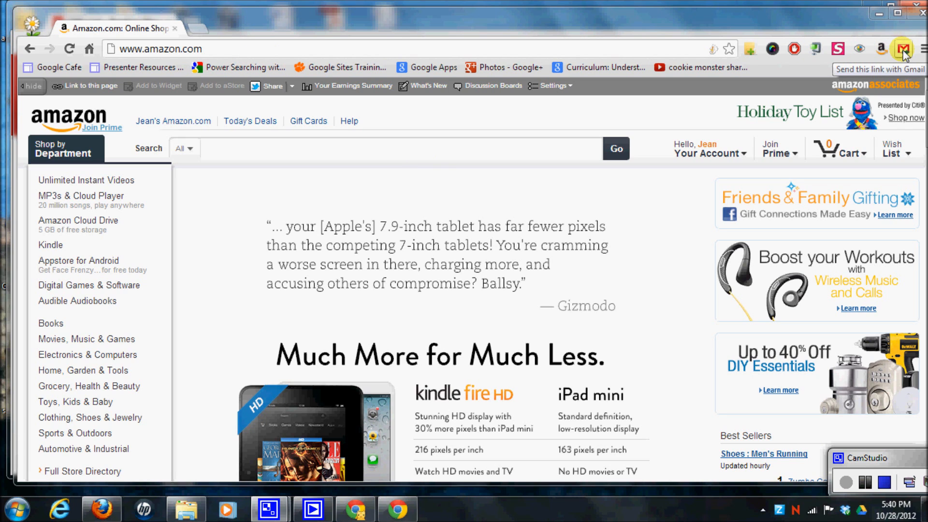
Email the Amazon page link via the Send from Gmail toolbar icon
{"action": "left_click", "coordinate": [902, 48]}
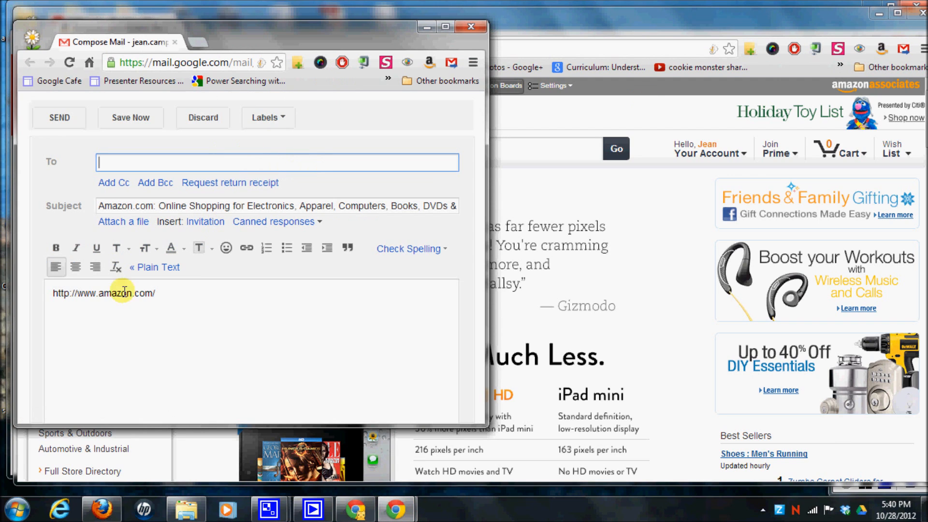
{"action": "mouse_move", "coordinate": [157, 322]}
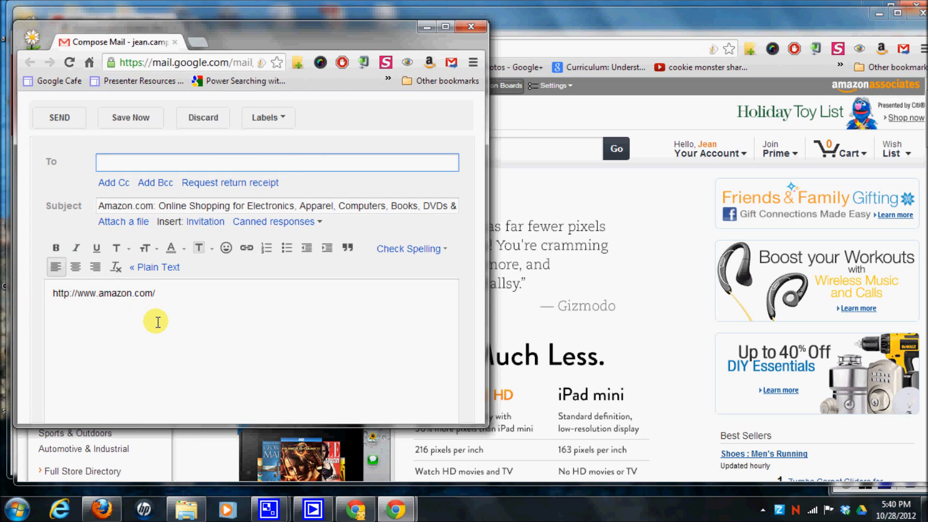